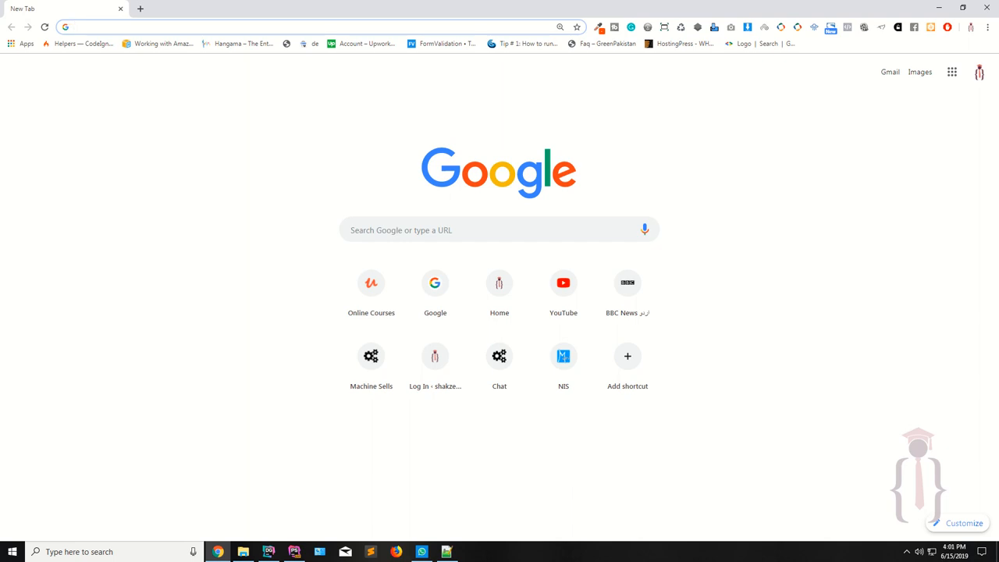
Go to the JetBrains website by typing 'jet' into Chrome's address bar
left_click(312, 26)
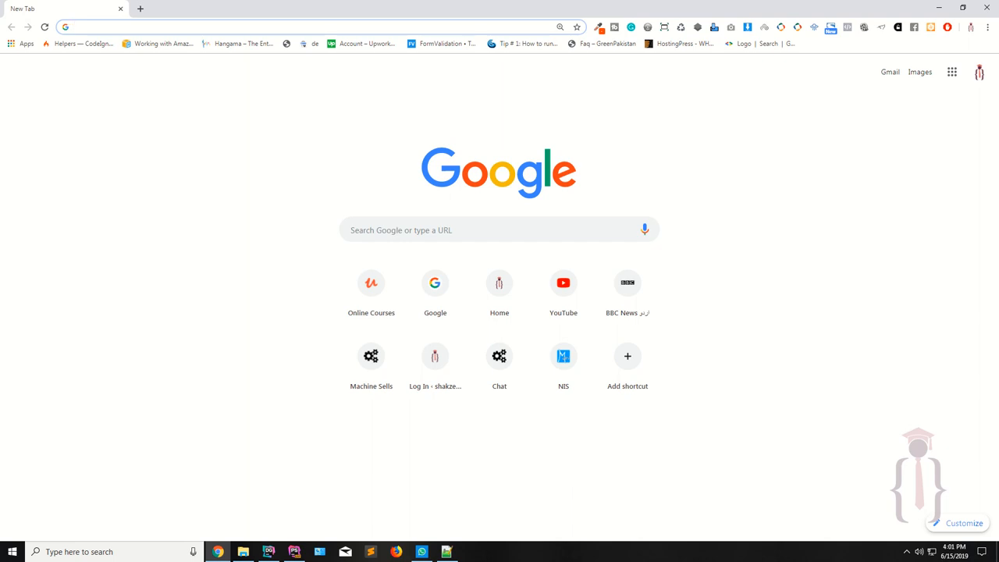
left_click(312, 26)
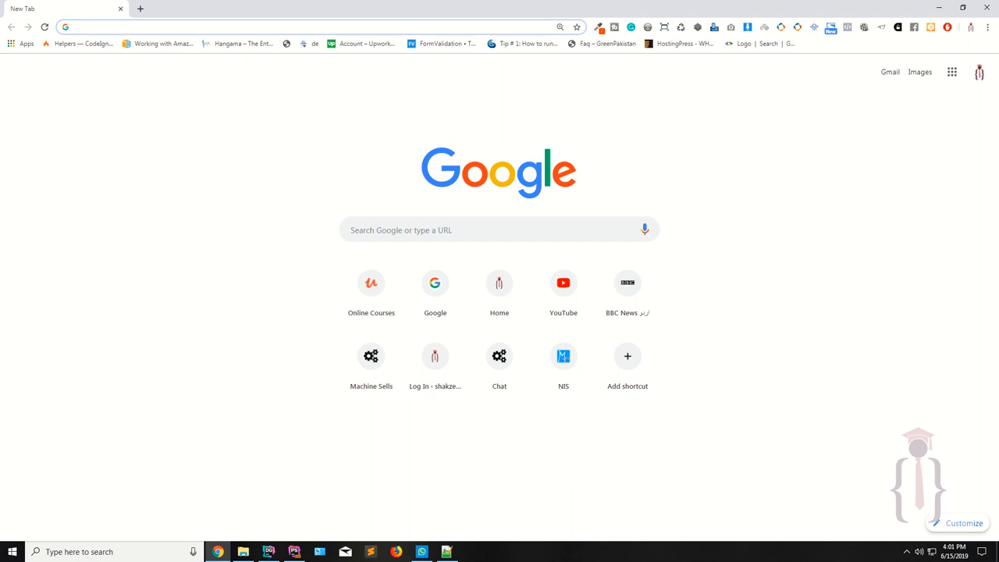
left_click(312, 26)
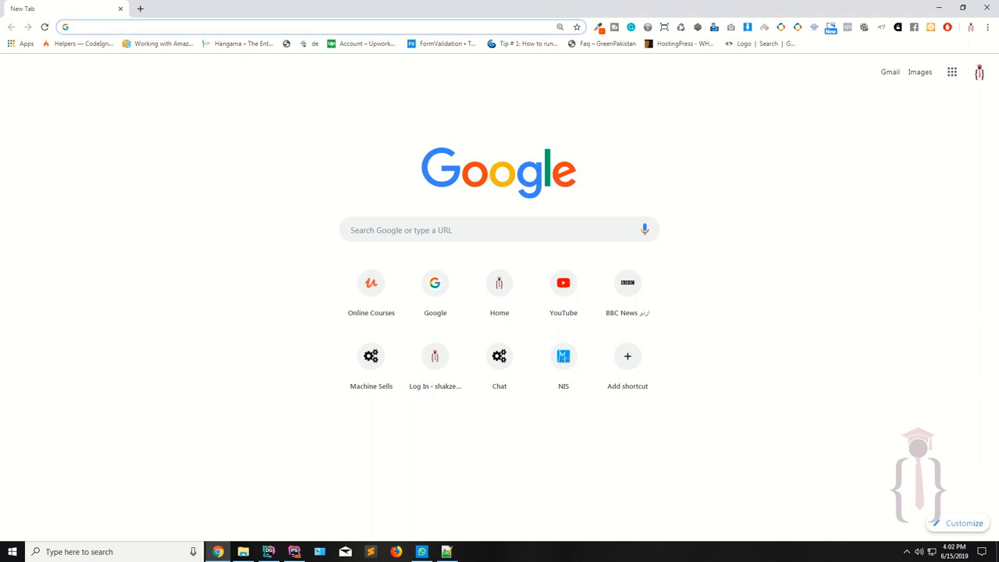
left_click(312, 27)
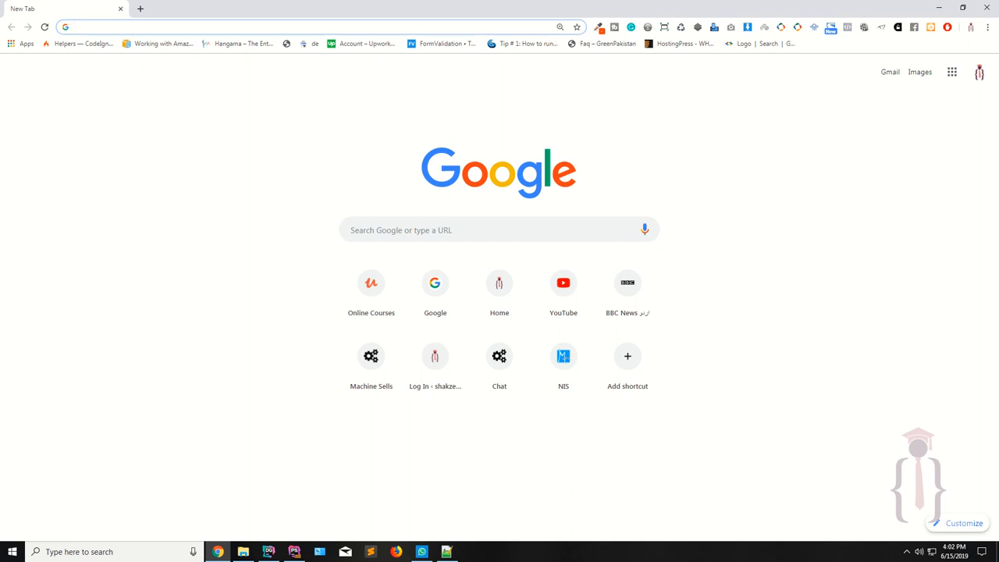
left_click(312, 26)
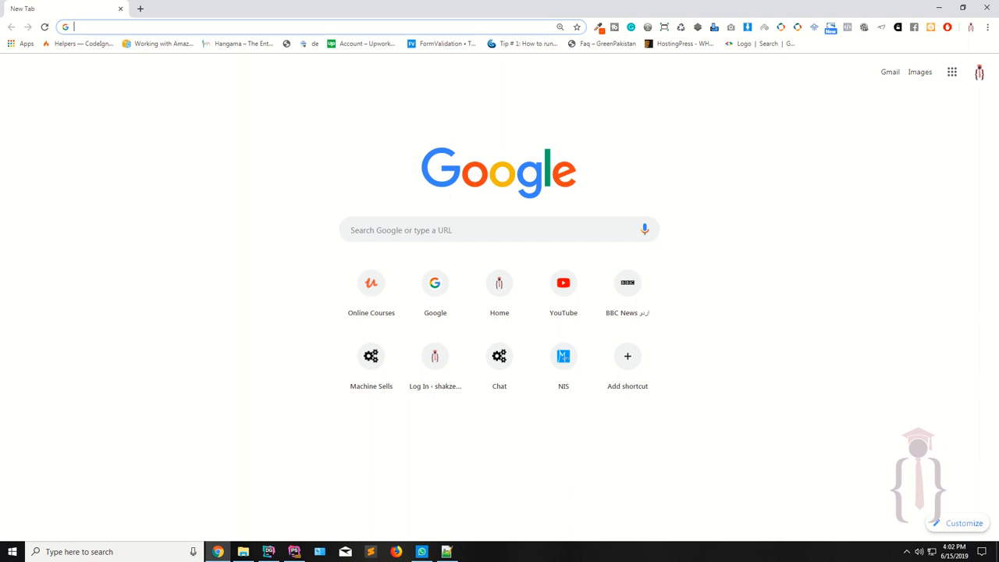
mouse_move(106, 380)
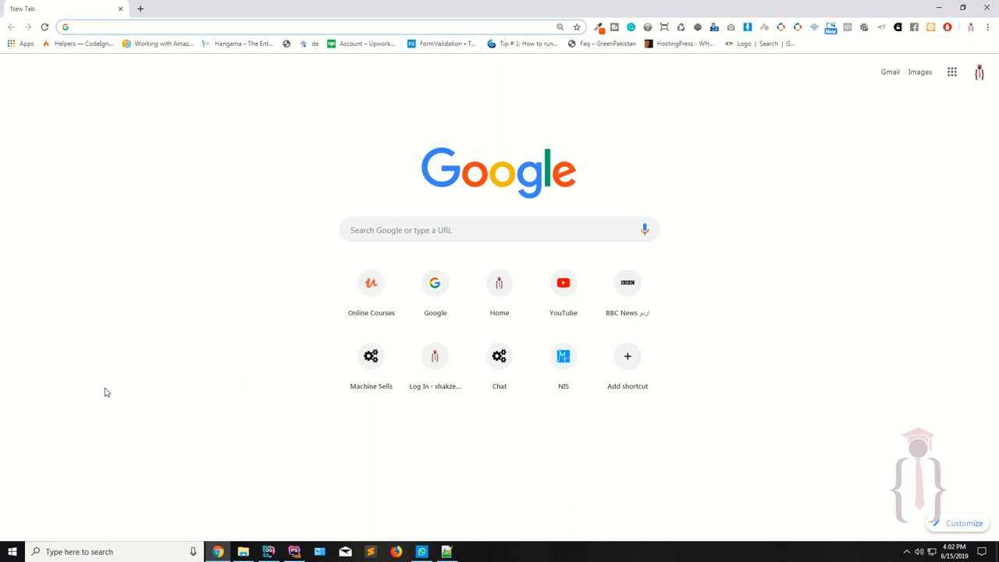
left_click(313, 26)
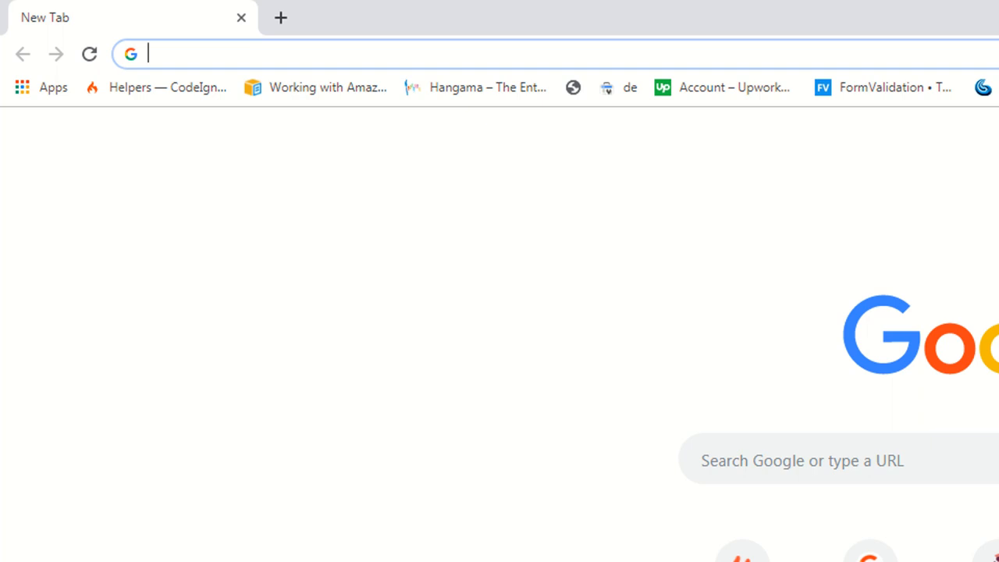
type("jetbrains.com")
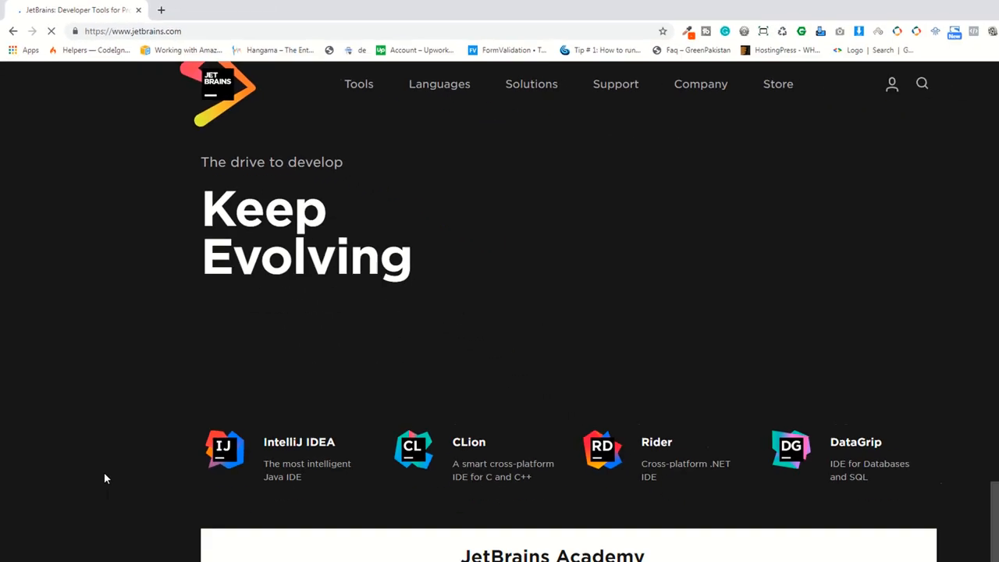
Open the PhpStorm product page from the JetBrains Tools menu
scroll("down", 3)
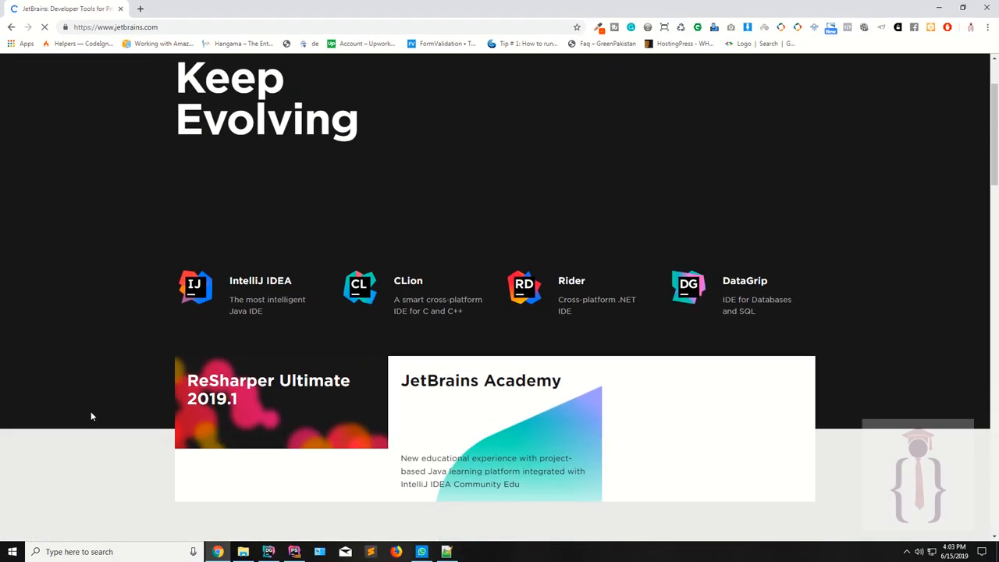
scroll("up", 3)
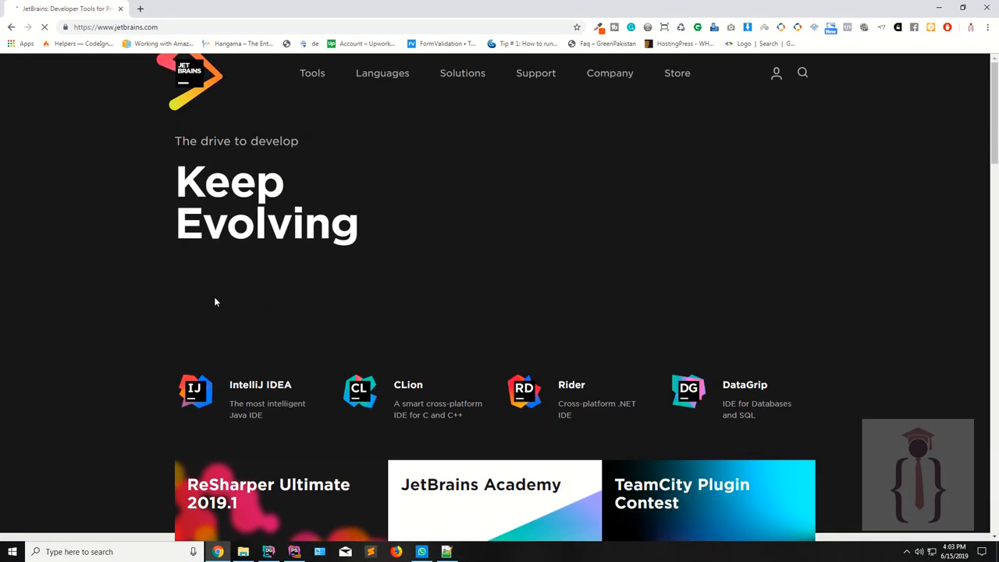
left_click(312, 73)
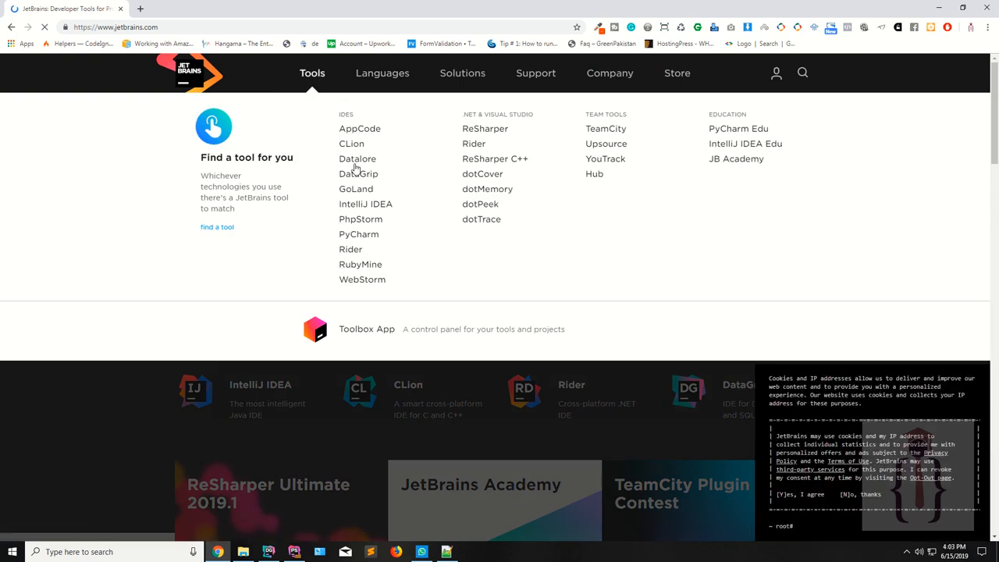
mouse_move(361, 218)
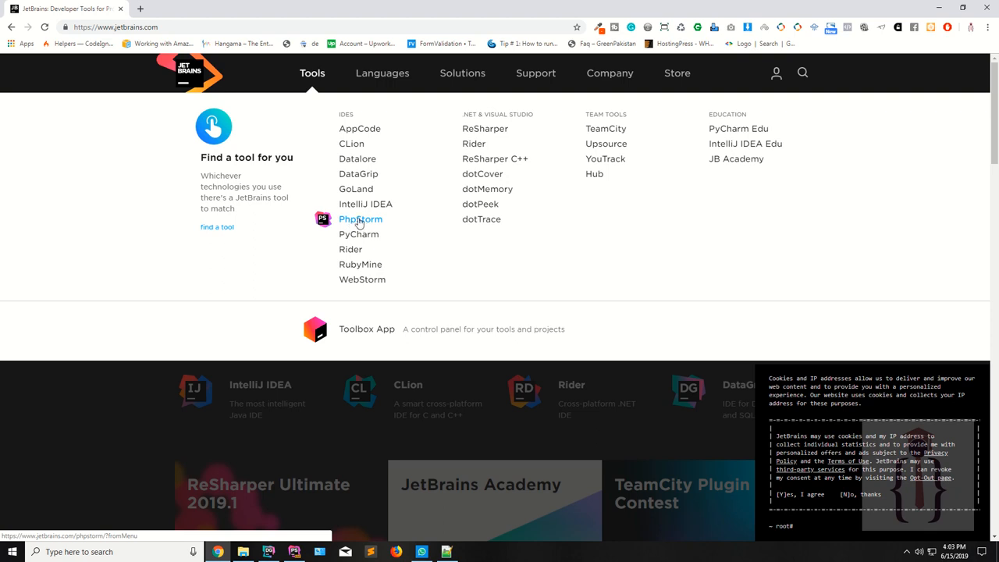
left_click(360, 218)
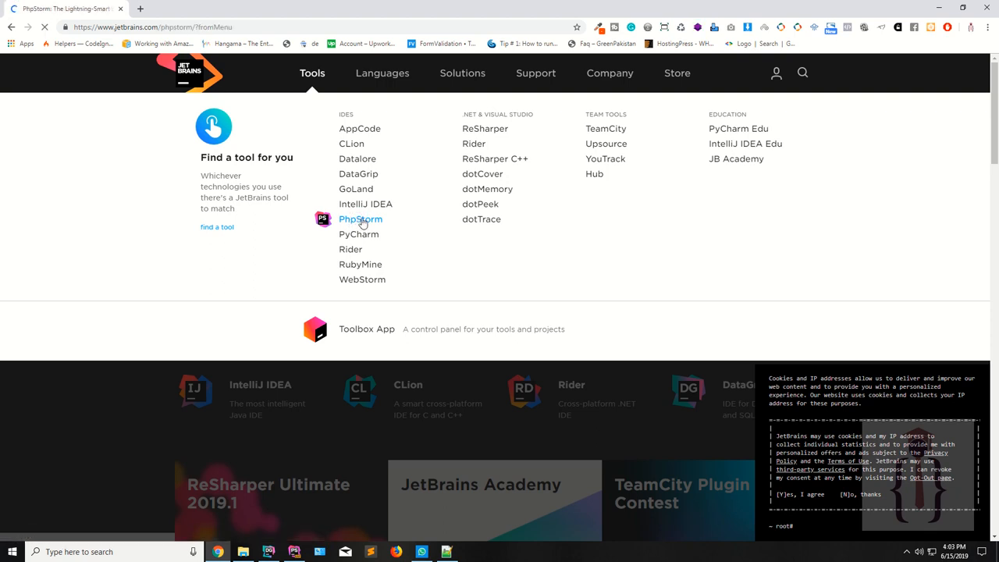
Scroll through the loaded 'Lightning-Smart PHP IDE' hero section with its free 30-day trial download
left_click(361, 218)
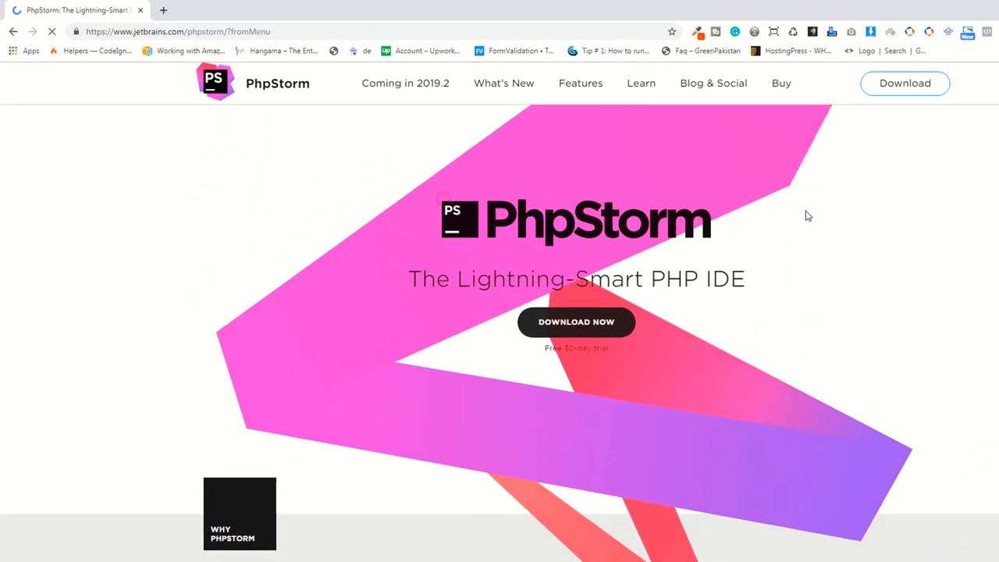
scroll("down", 3)
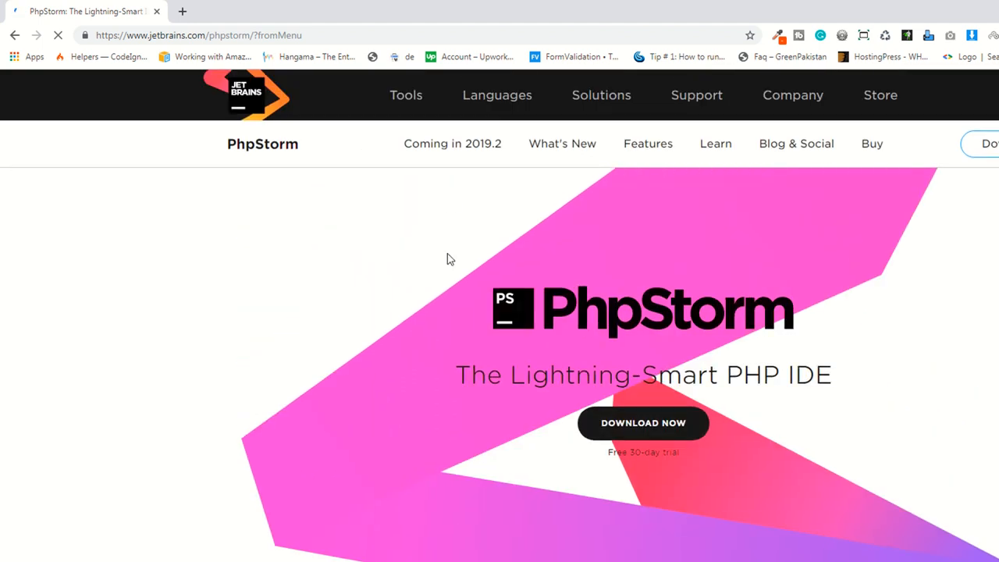
scroll("down", 3)
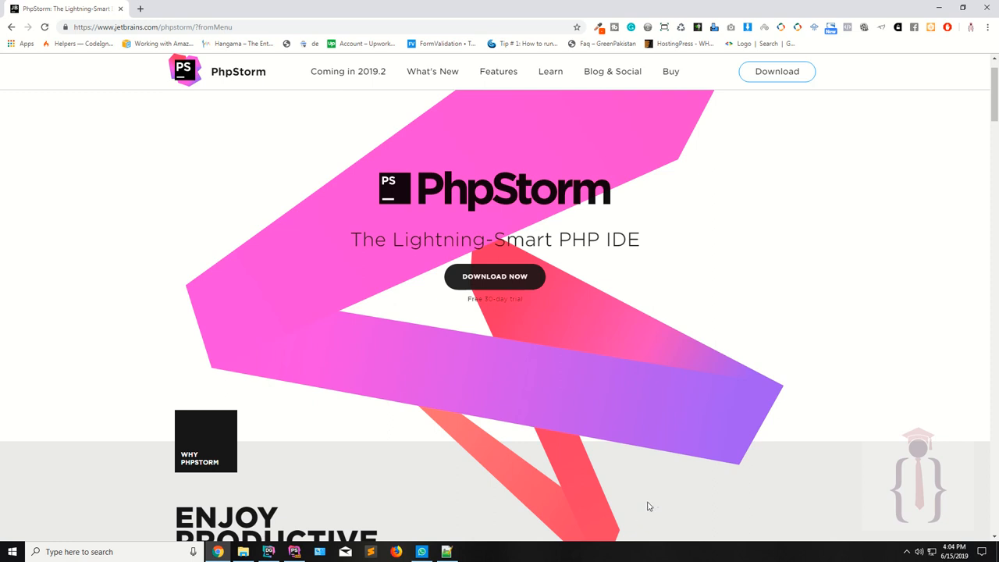
mouse_move(565, 331)
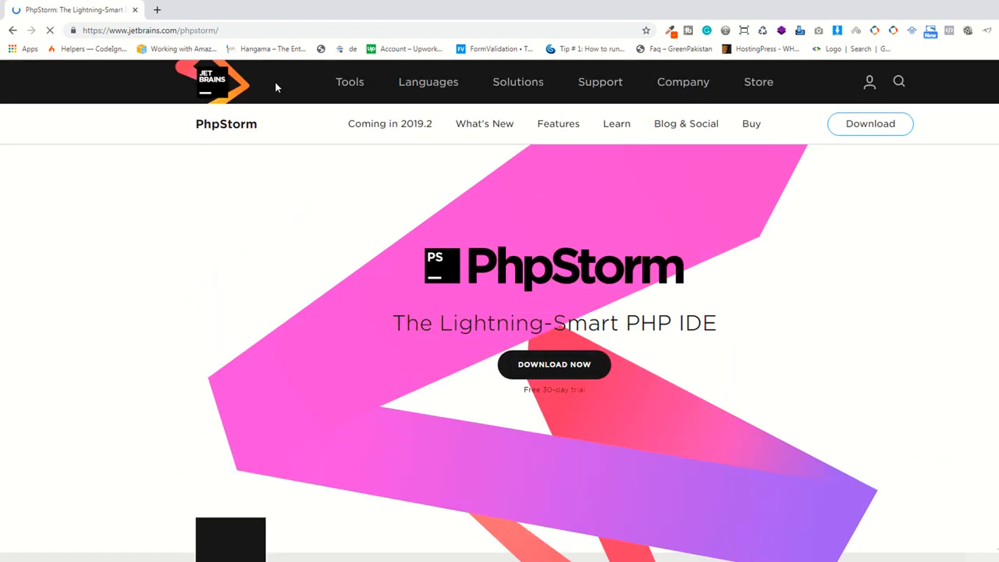
Open DataGrip from the IDEs list in the JetBrains Tools menu
left_click(350, 81)
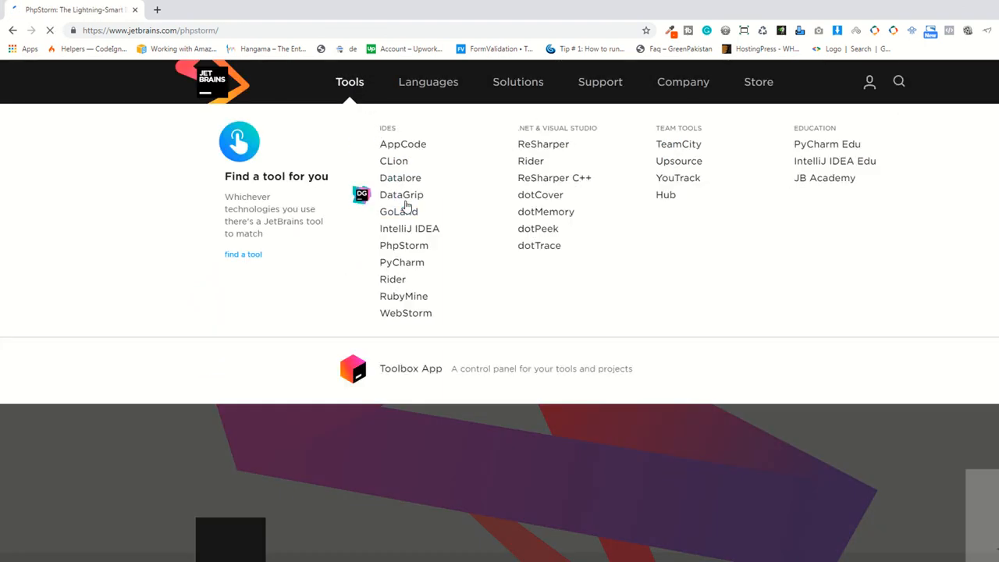
left_click(401, 195)
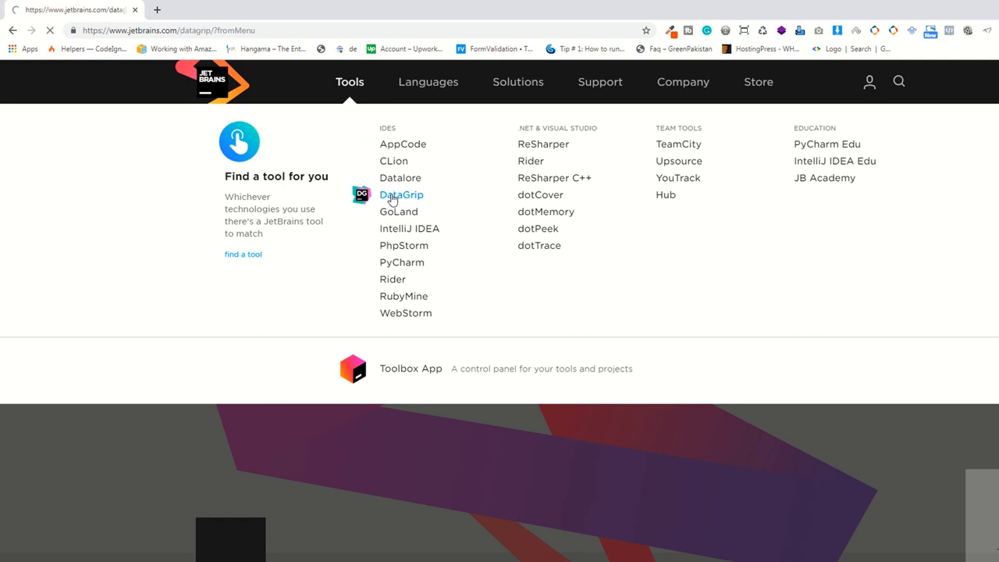
left_click(401, 194)
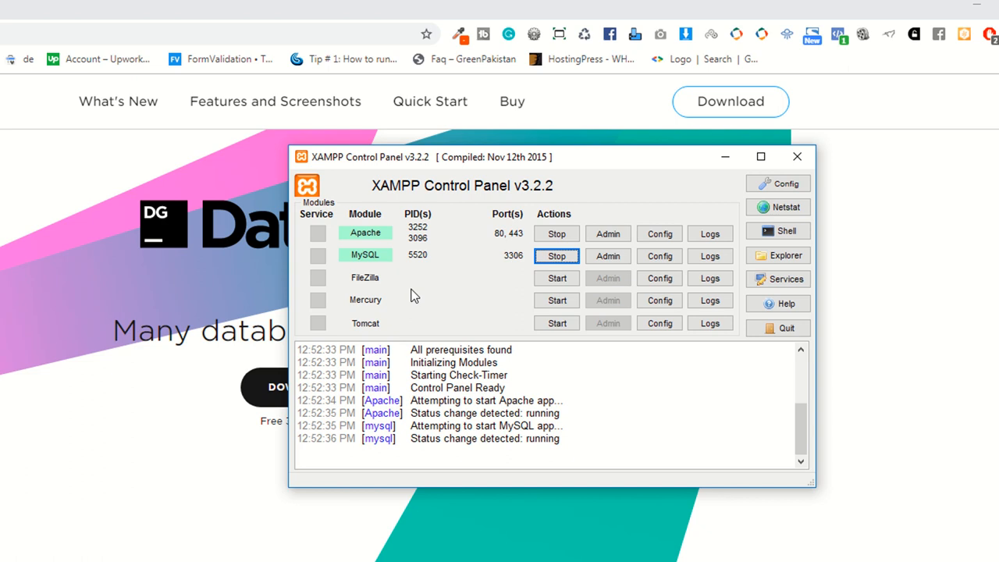
mouse_move(428, 280)
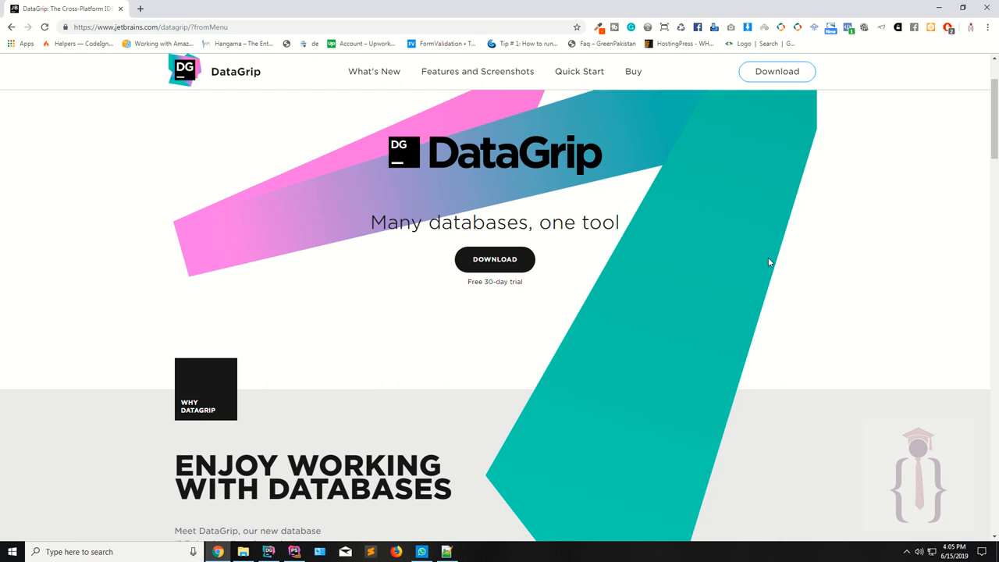
mouse_move(714, 275)
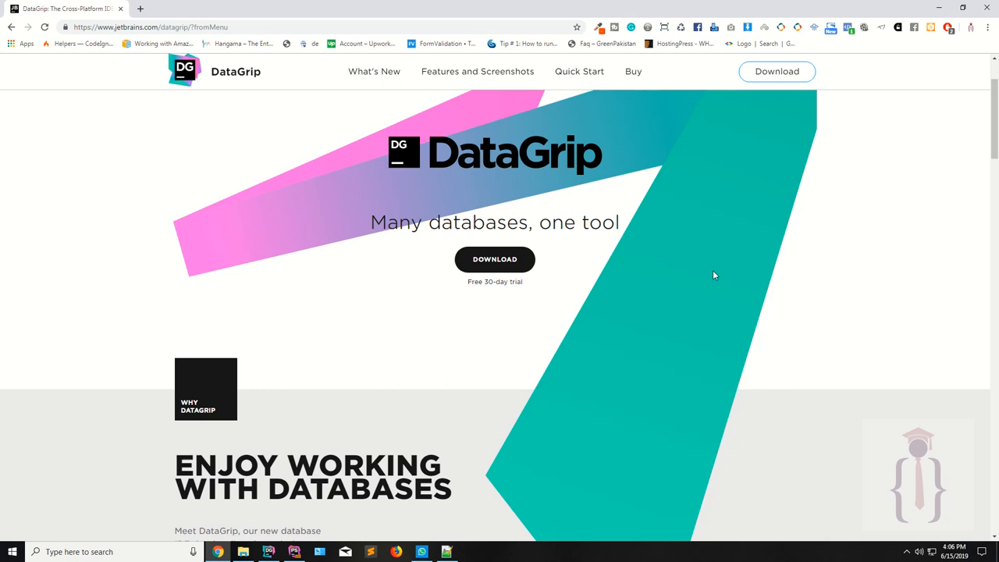
mouse_move(710, 282)
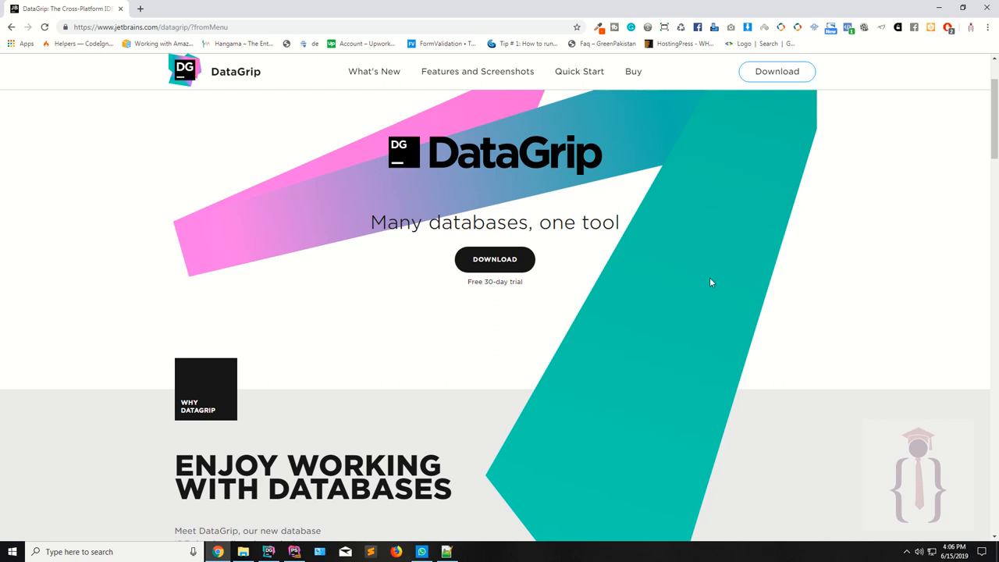